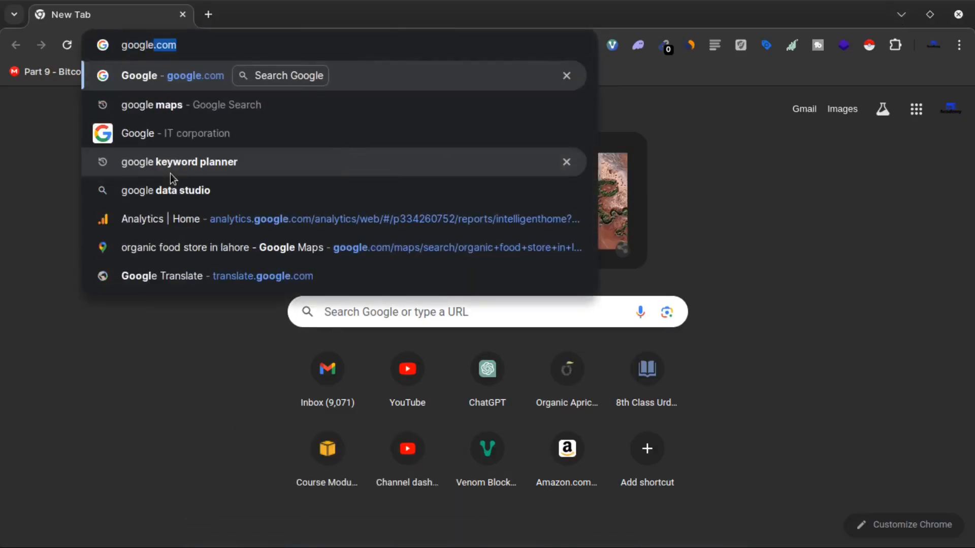
- Search Google Maps for 'organic food in lahore' and scroll through the store results
{"action": "left_click", "coordinate": [152, 104]}
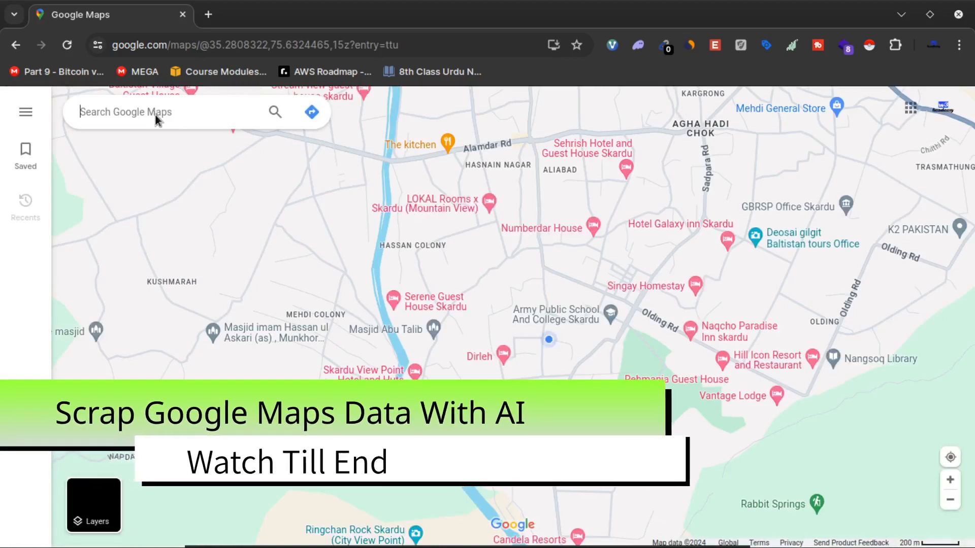
{"action": "left_click", "coordinate": [155, 112]}
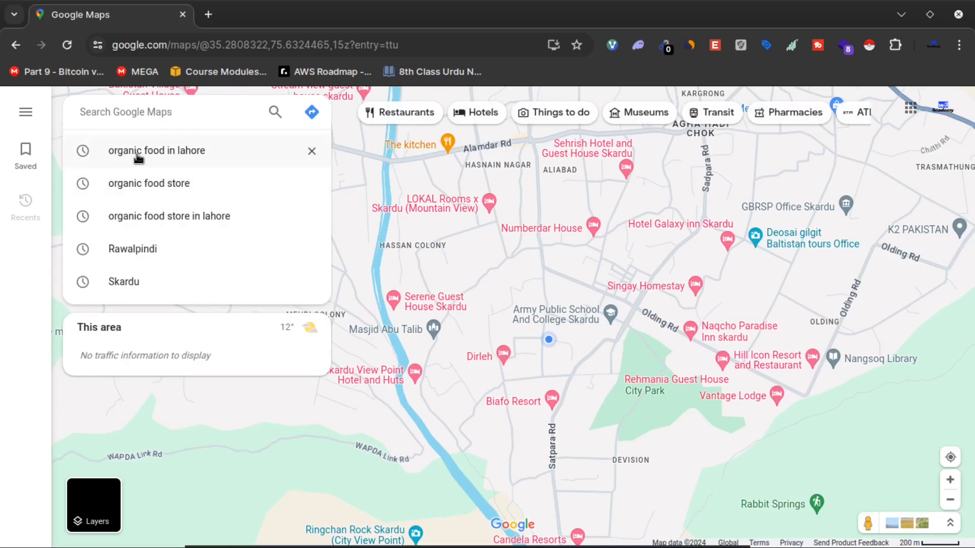
{"action": "left_click", "coordinate": [157, 151]}
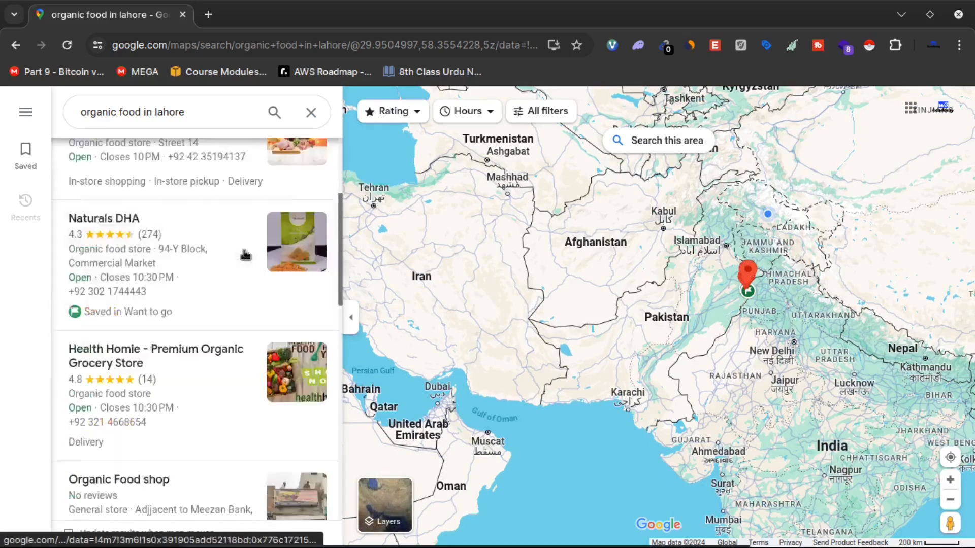
{"action": "scroll", "scroll_direction": "down", "scroll_amount": 3}
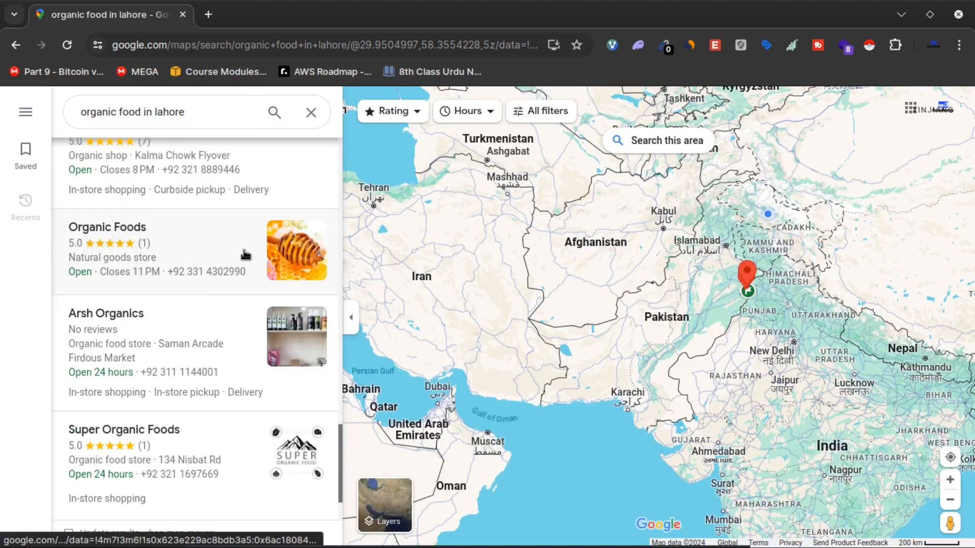
{"action": "scroll", "scroll_direction": "down", "scroll_amount": 3}
{"action": "type", "text": "ins"}
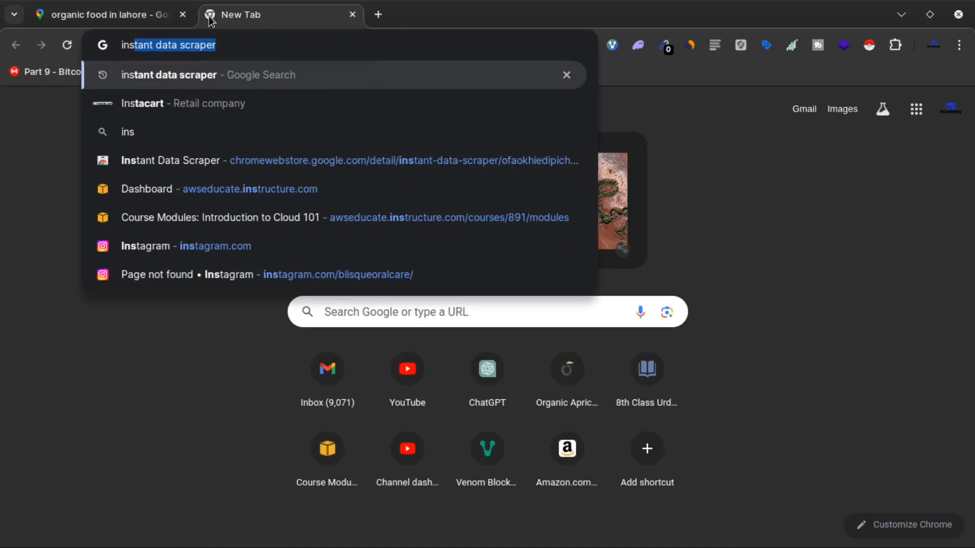
{"action": "mouse_move", "coordinate": [192, 84]}
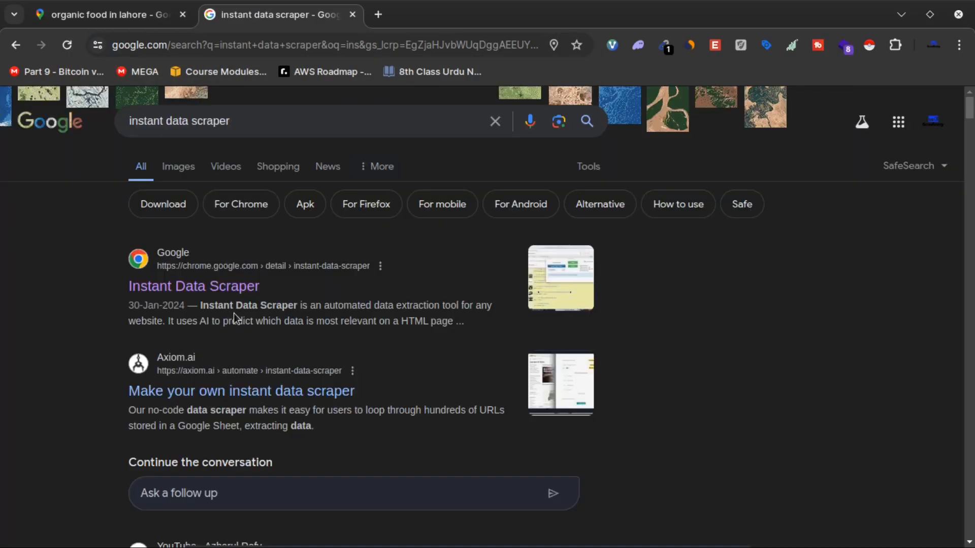
{"action": "mouse_move", "coordinate": [398, 321]}
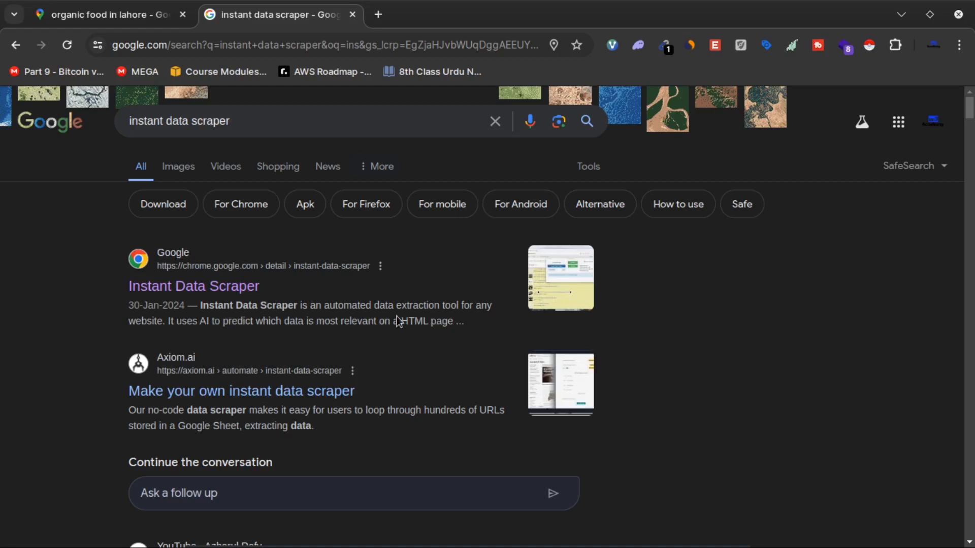
{"action": "mouse_move", "coordinate": [193, 330]}
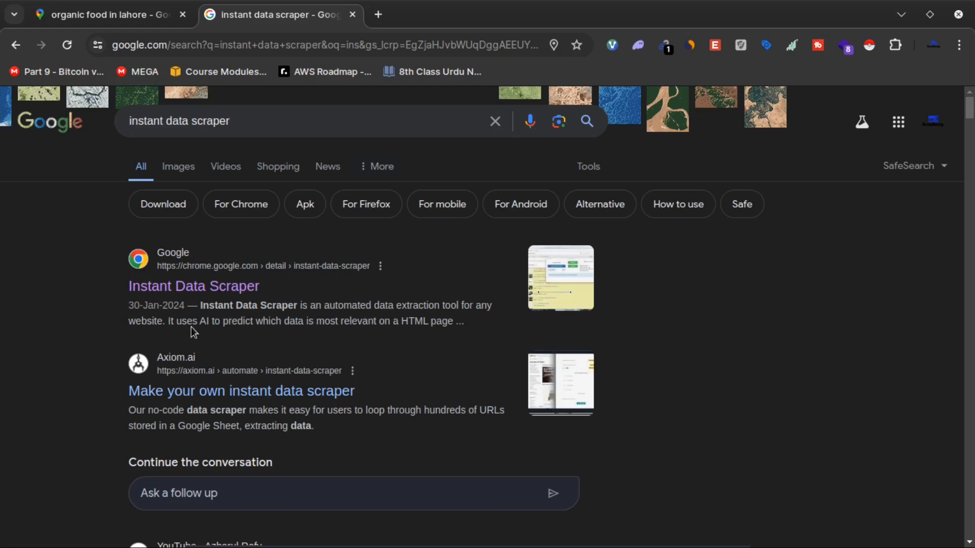
{"action": "mouse_move", "coordinate": [309, 341]}
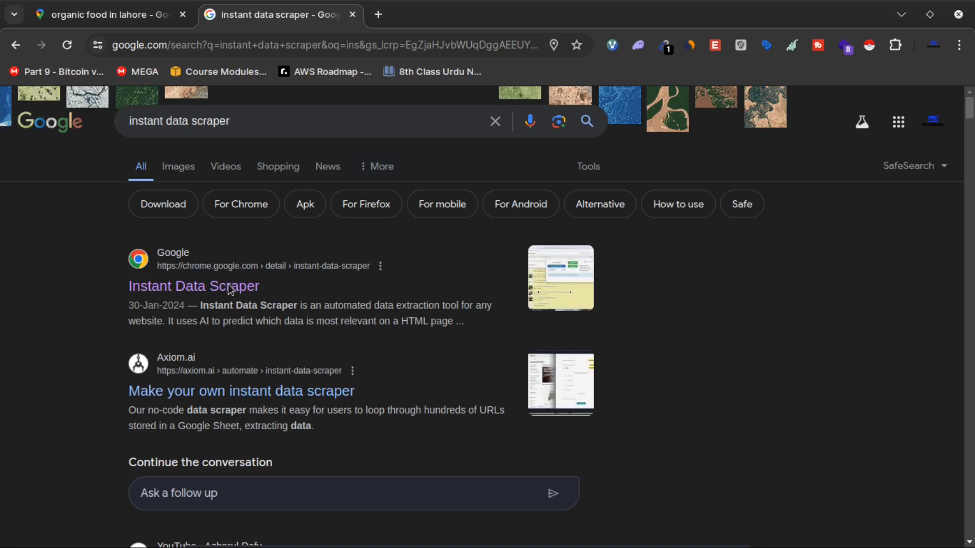
- View the Instant Data Scraper Chrome Web Store listing, then return to the Maps results
{"action": "left_click", "coordinate": [193, 286]}
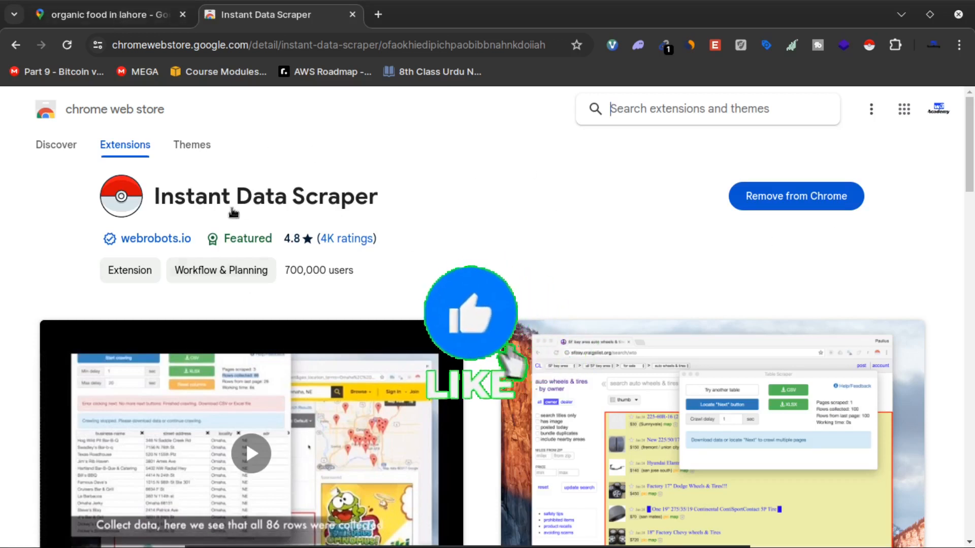
{"action": "left_click", "coordinate": [108, 14]}
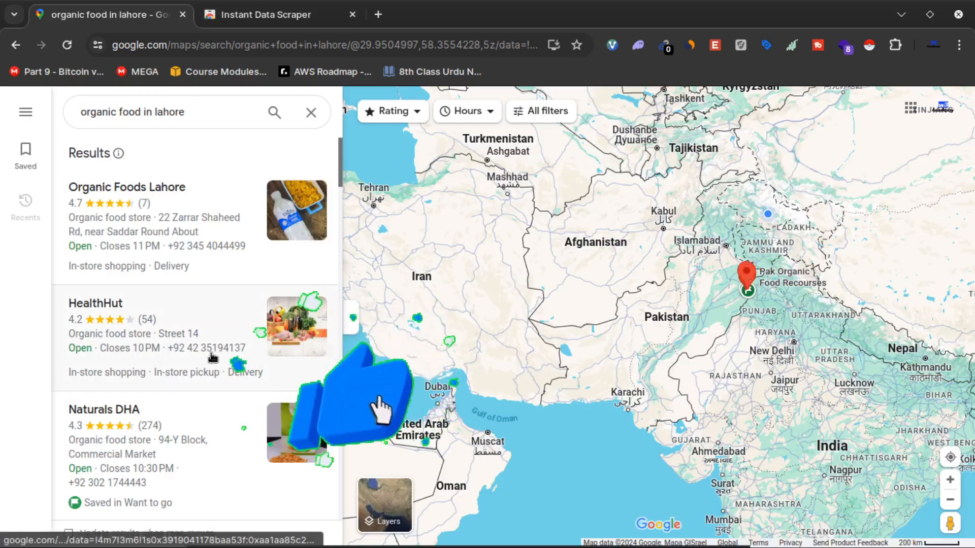
- Detect the Maps results table with Instant Data Scraper, yielding 27 store rows
{"action": "scroll", "scroll_direction": "down", "scroll_amount": 3}
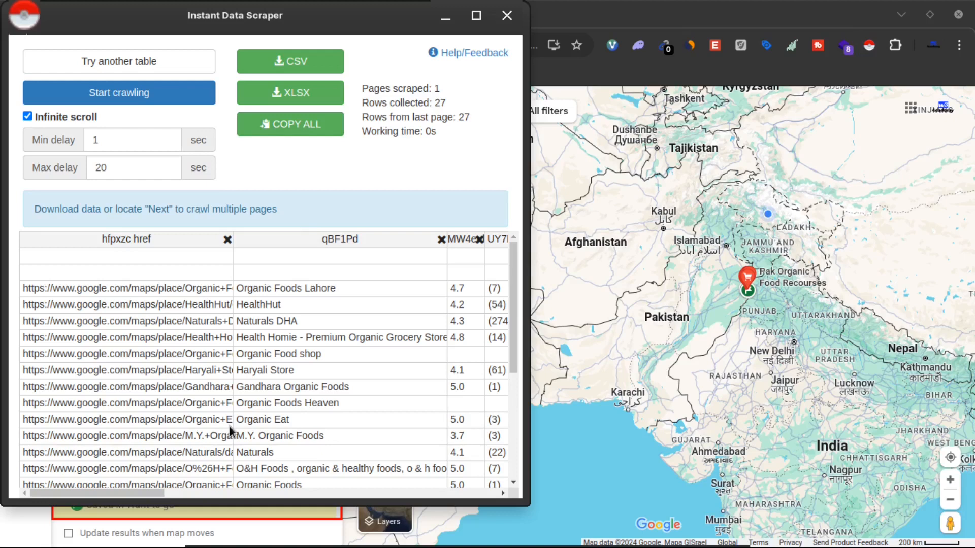
{"action": "mouse_move", "coordinate": [271, 285]}
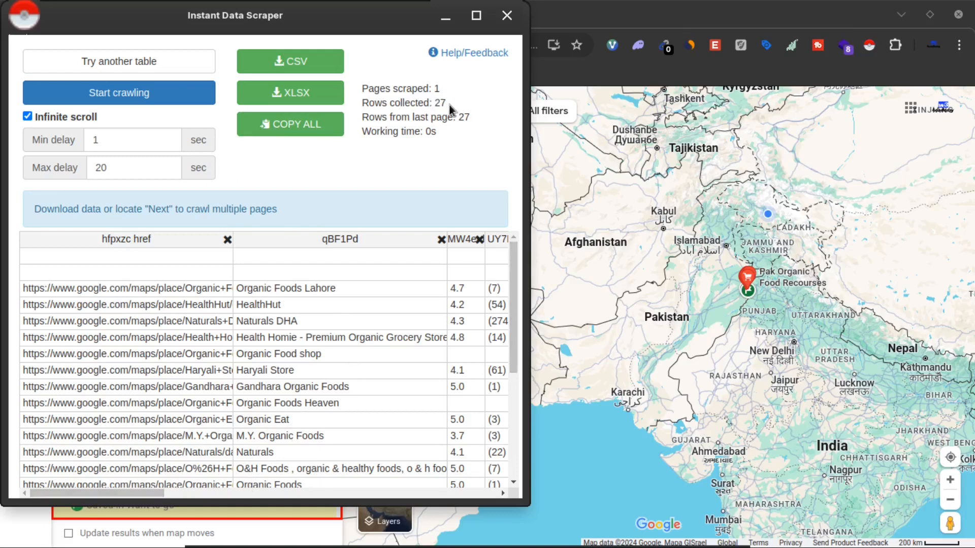
{"action": "double_click", "coordinate": [440, 103]}
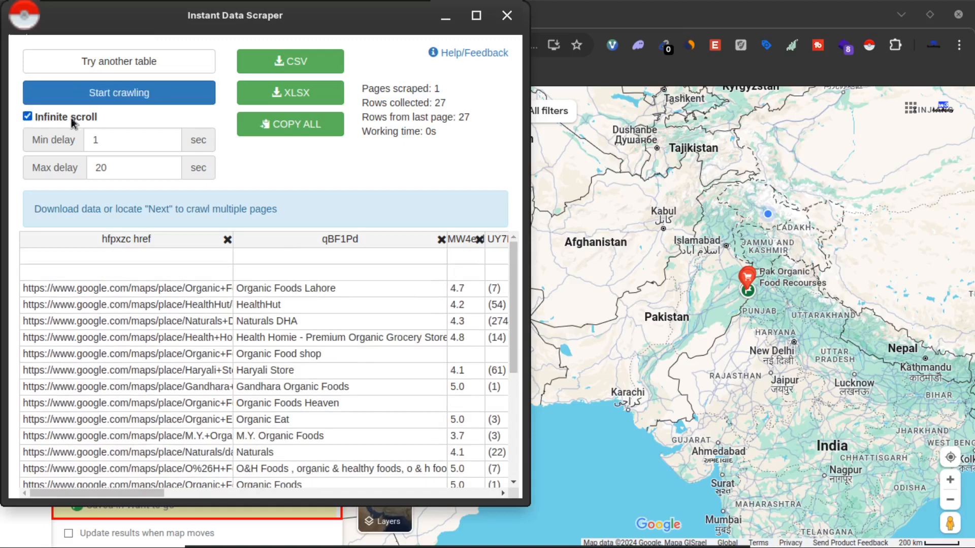
- Crawl additional result pages, stopping after 145 rows from 11 pages
{"action": "left_click", "coordinate": [118, 92]}
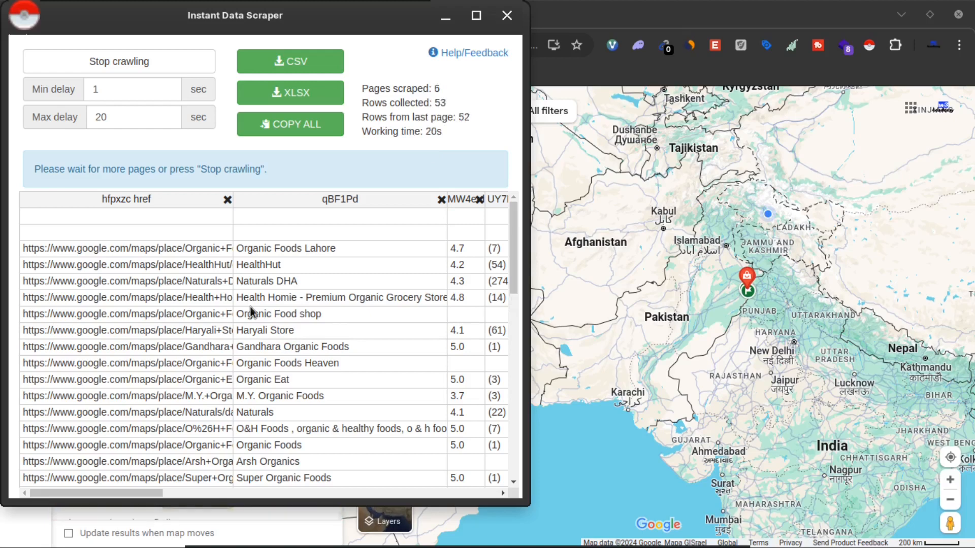
{"action": "left_click", "coordinate": [117, 61]}
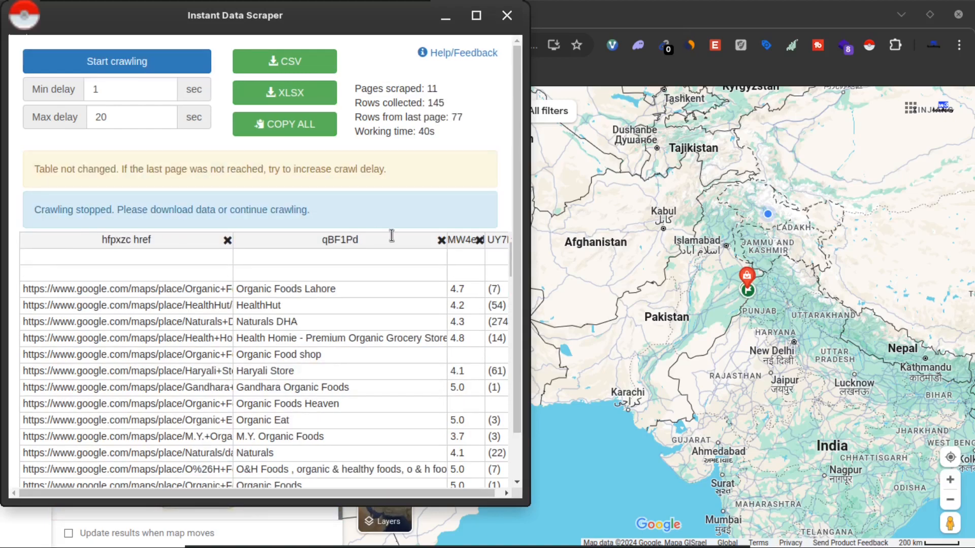
{"action": "mouse_move", "coordinate": [431, 99]}
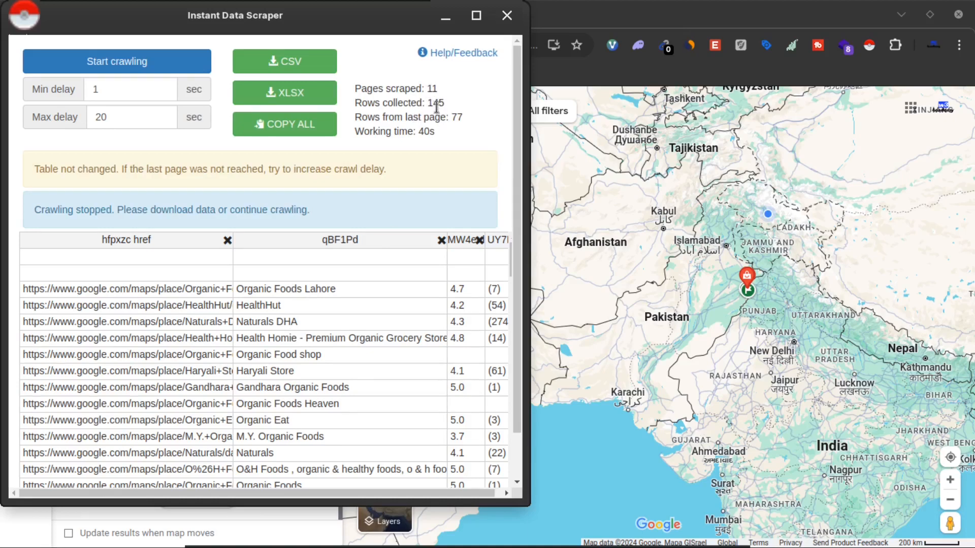
{"action": "mouse_move", "coordinate": [437, 148]}
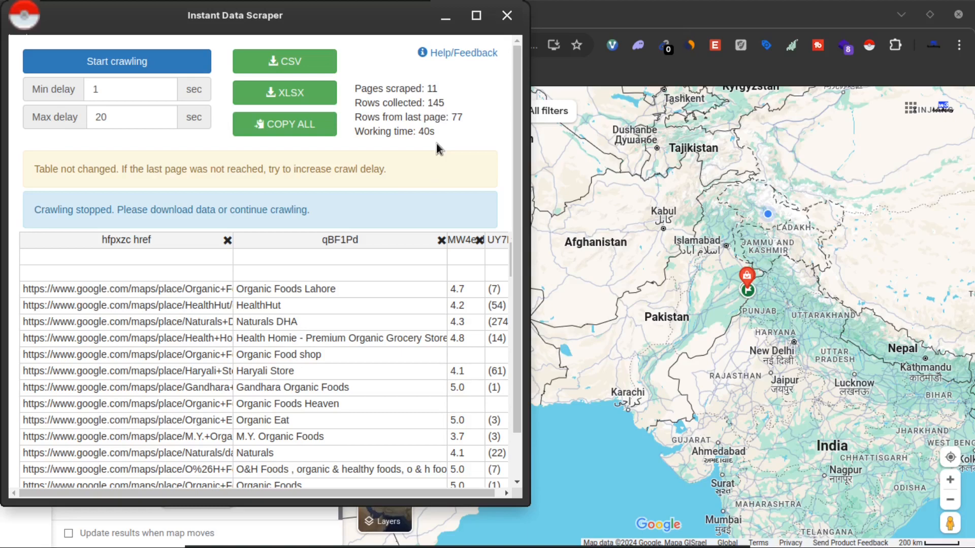
{"action": "mouse_move", "coordinate": [456, 105]}
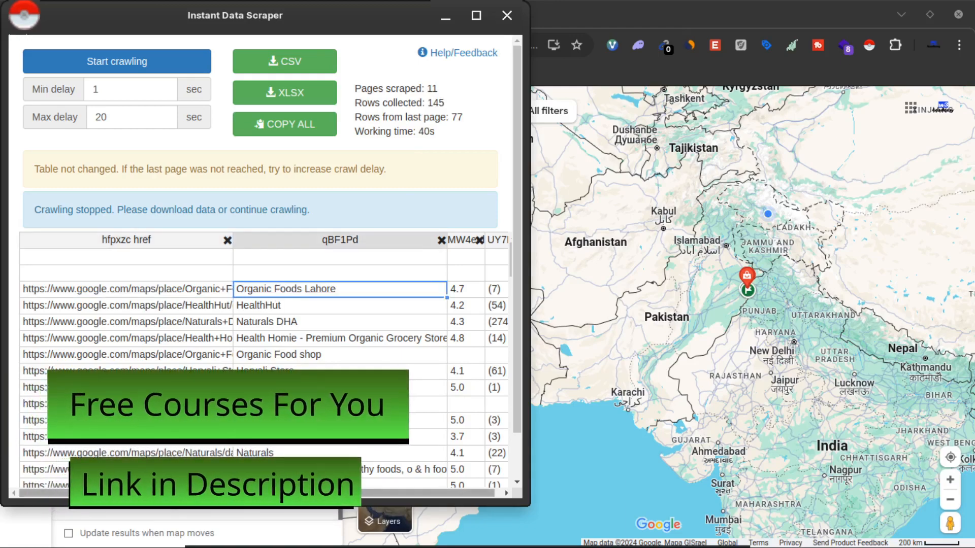
- Scroll across the scraped table's names, ratings, addresses, hours and phone columns, then close it
{"action": "scroll", "scroll_direction": "down", "scroll_amount": 3}
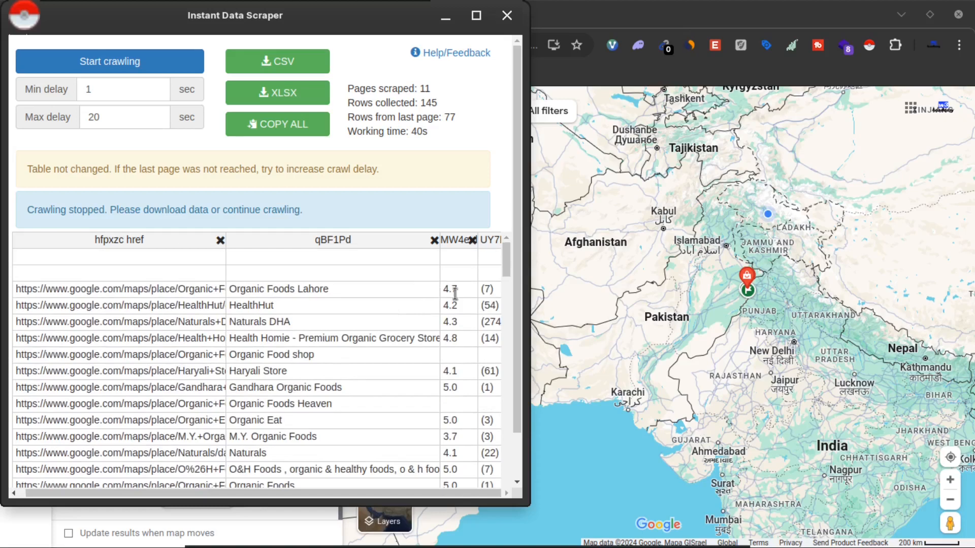
{"action": "scroll", "scroll_direction": "right", "scroll_amount": 3}
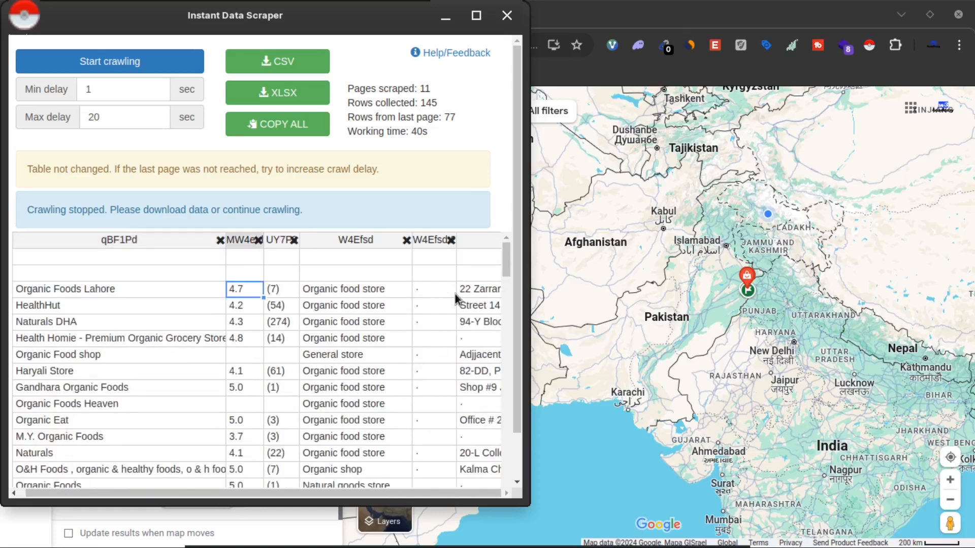
{"action": "left_click", "coordinate": [275, 288]}
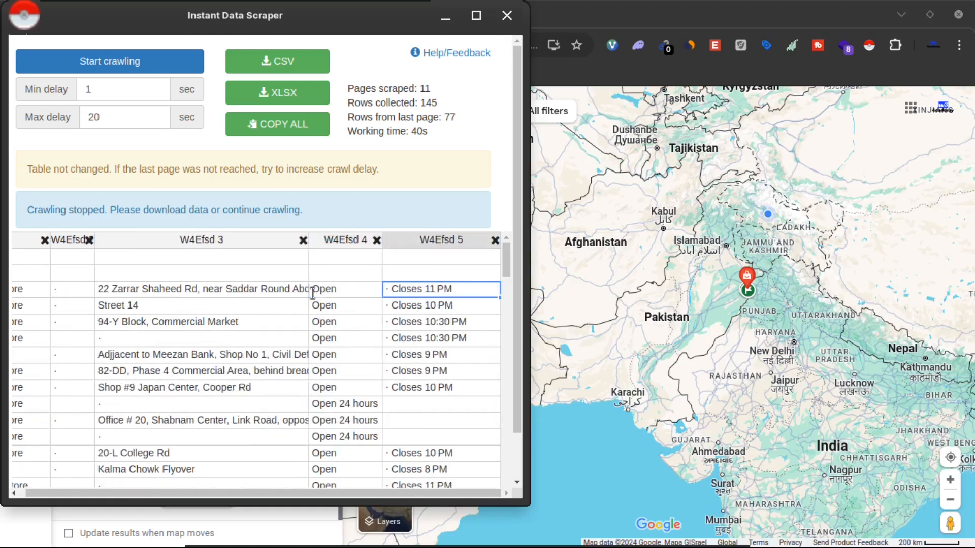
{"action": "scroll", "scroll_direction": "right", "scroll_amount": 3}
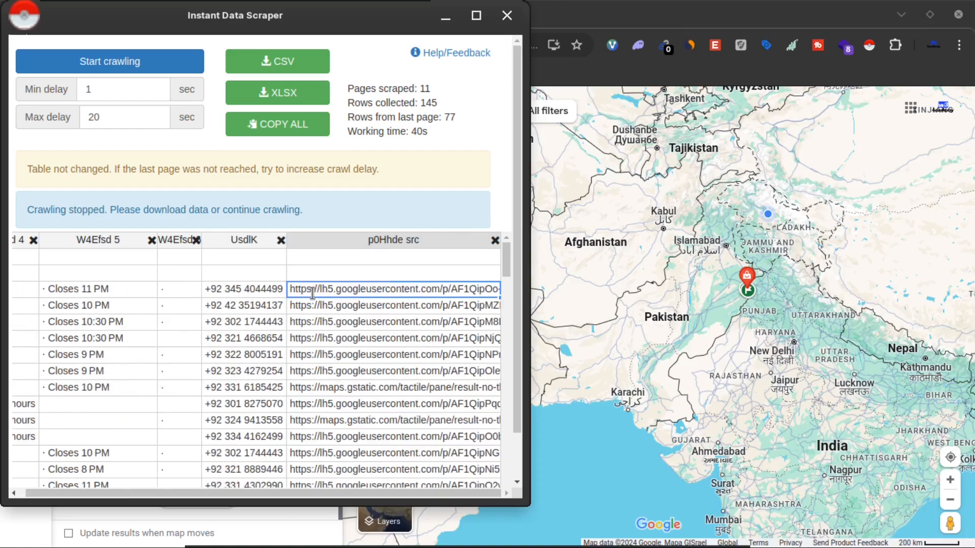
{"action": "scroll", "scroll_direction": "right", "scroll_amount": 3}
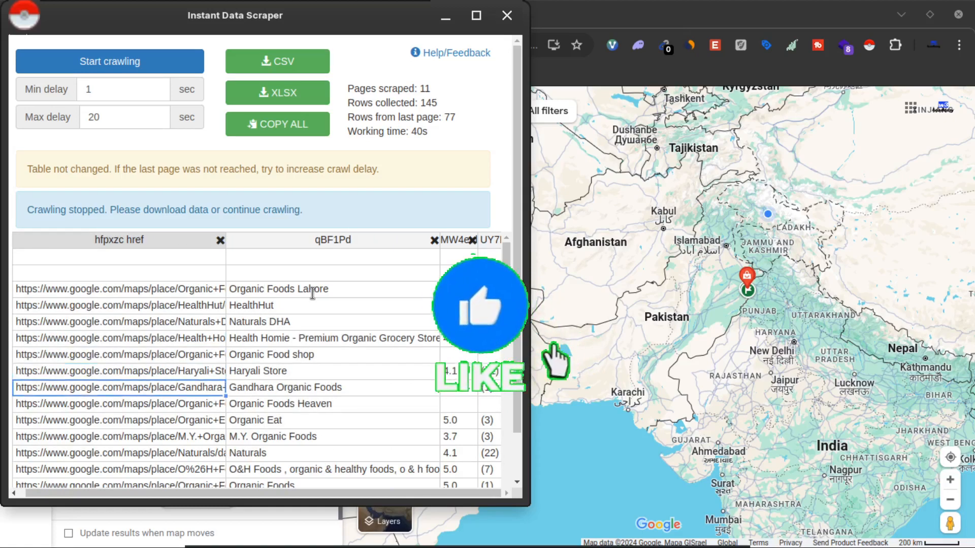
{"action": "scroll", "scroll_direction": "down", "scroll_amount": 3}
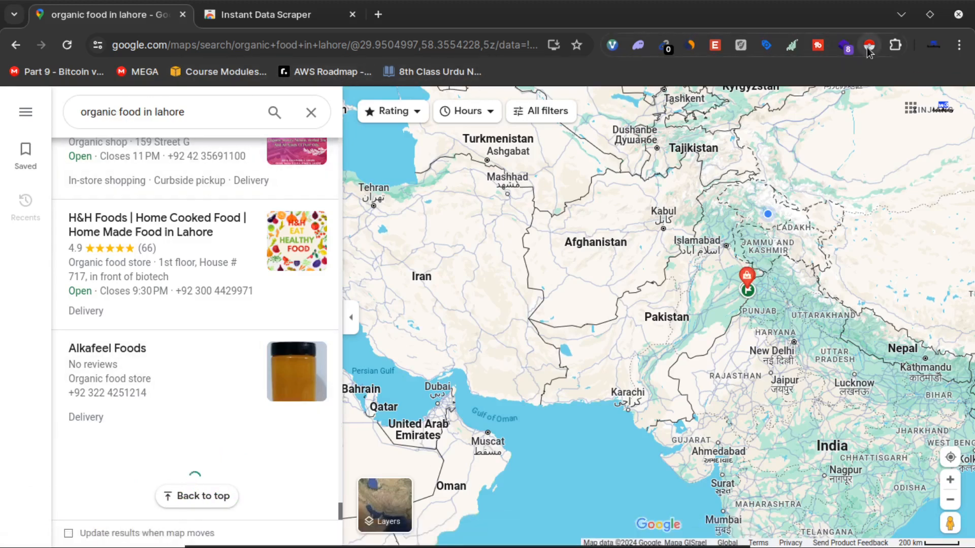
- Reopen Instant Data Scraper and export the 77-row organic store table as CSV
{"action": "left_click", "coordinate": [868, 45]}
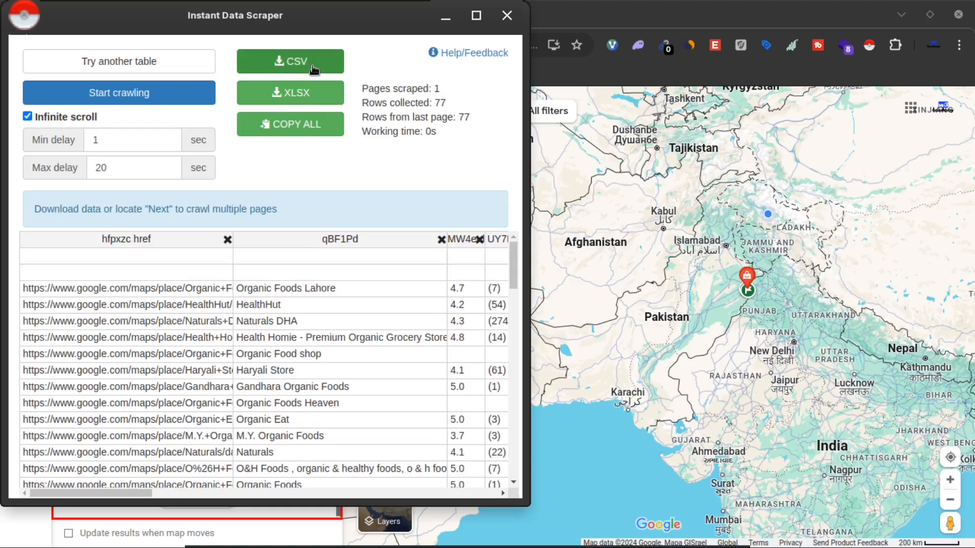
{"action": "mouse_move", "coordinate": [290, 124]}
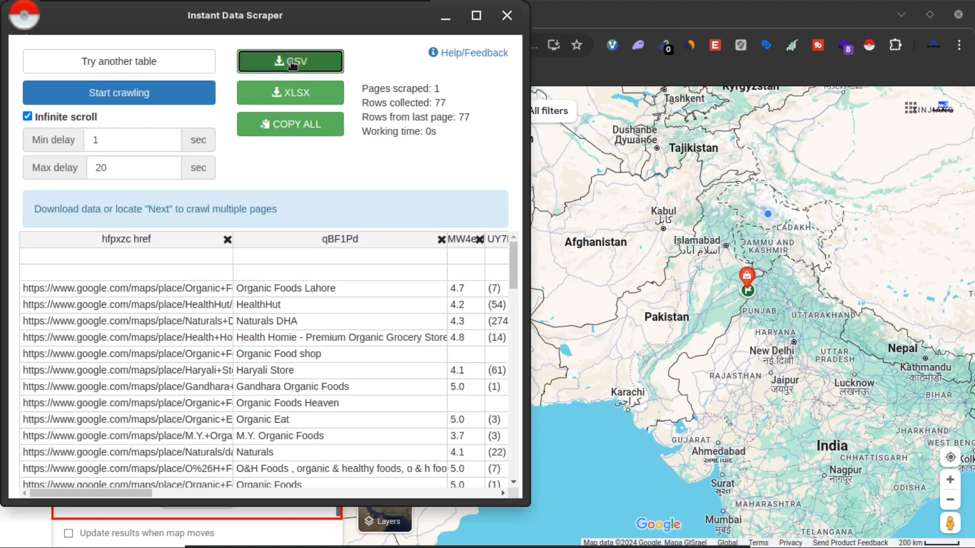
{"action": "left_click", "coordinate": [290, 61]}
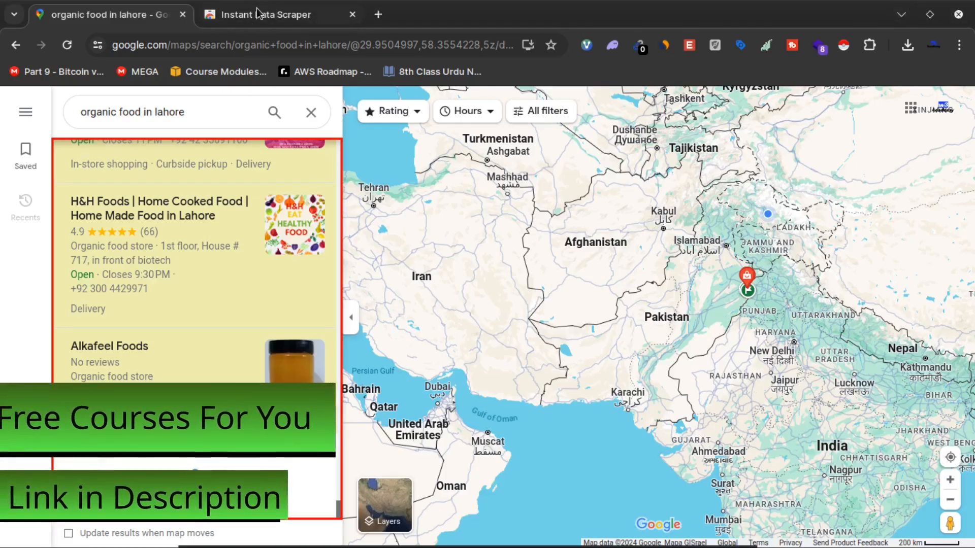
{"action": "left_click", "coordinate": [275, 14]}
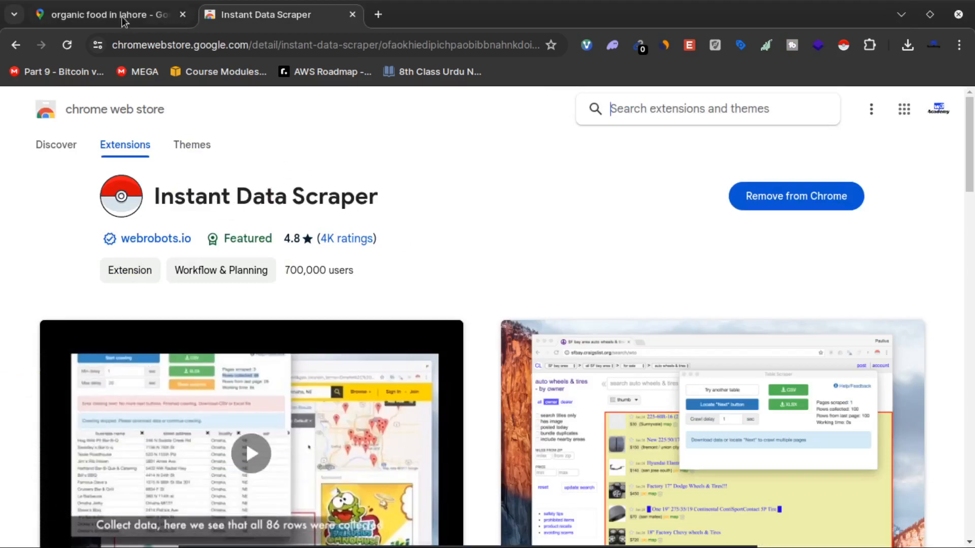
{"action": "left_click", "coordinate": [111, 14]}
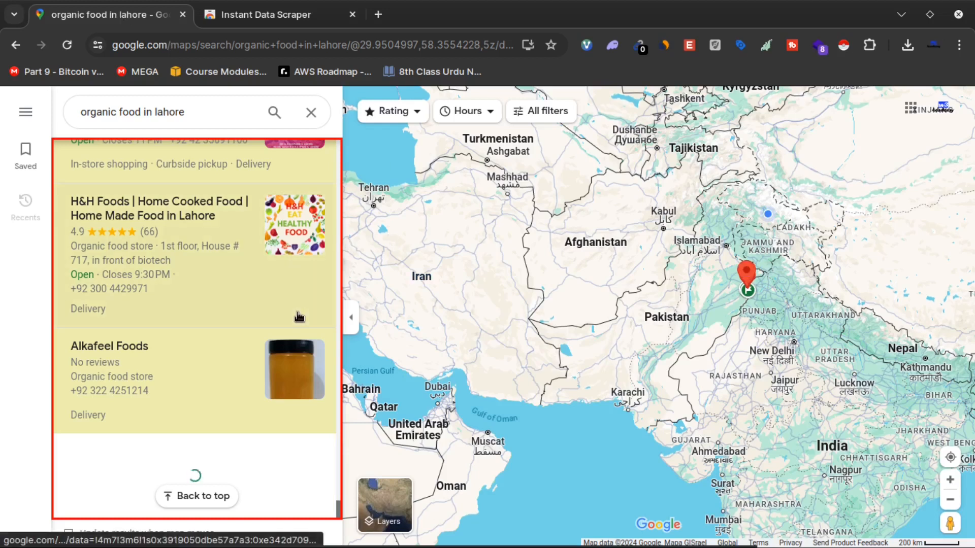